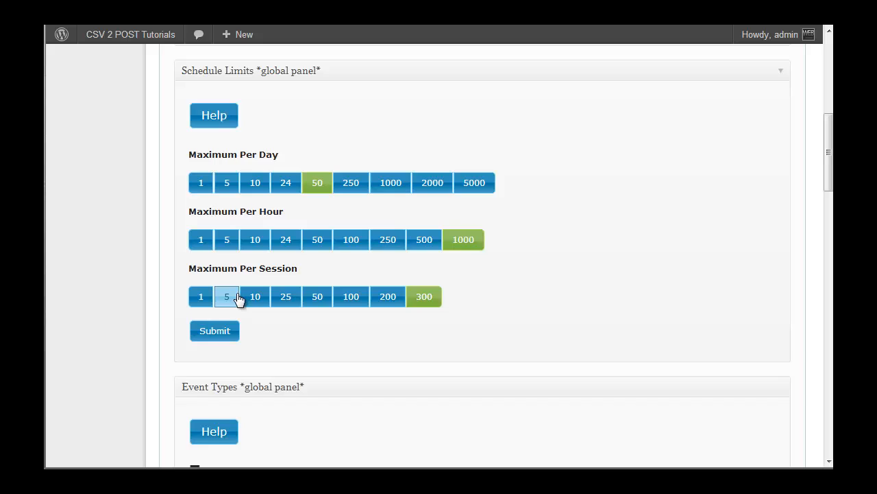
Step: Try per-session maximums of 10, 25, 50 and 100, settling on 50 posts per session
{"action": "left_click", "coordinate": [255, 296]}
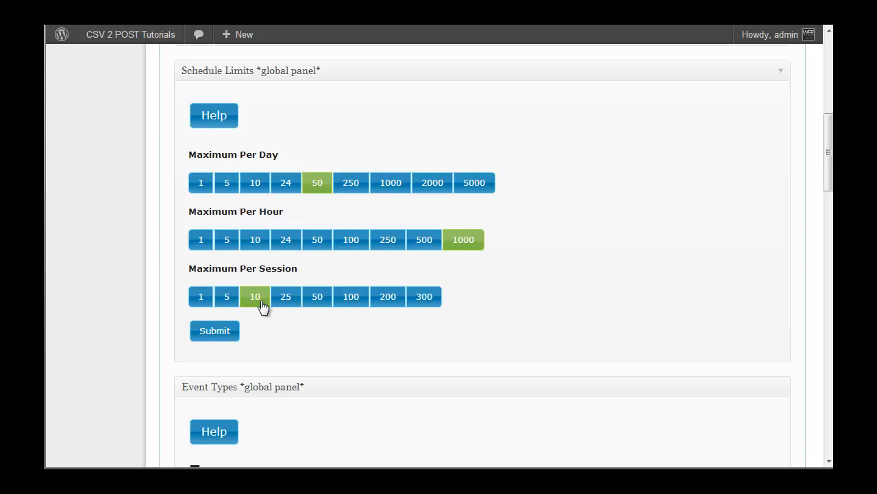
{"action": "left_click", "coordinate": [285, 296]}
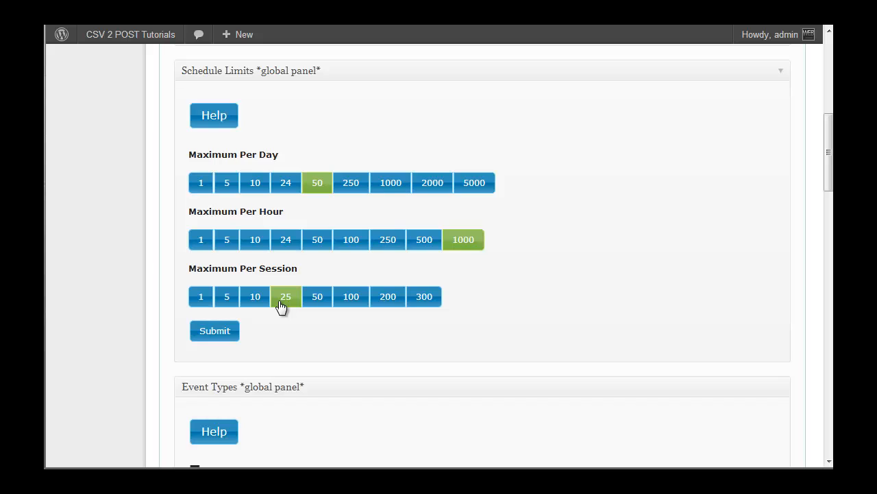
{"action": "mouse_move", "coordinate": [293, 308]}
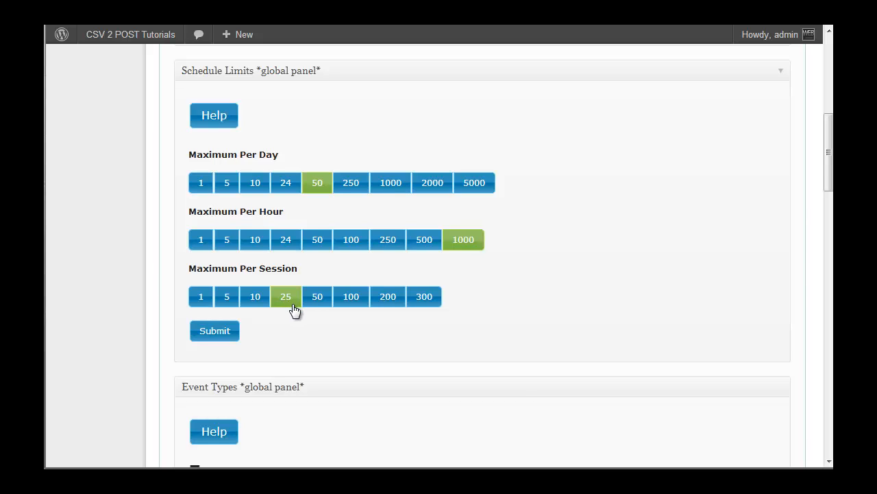
{"action": "left_click", "coordinate": [316, 296]}
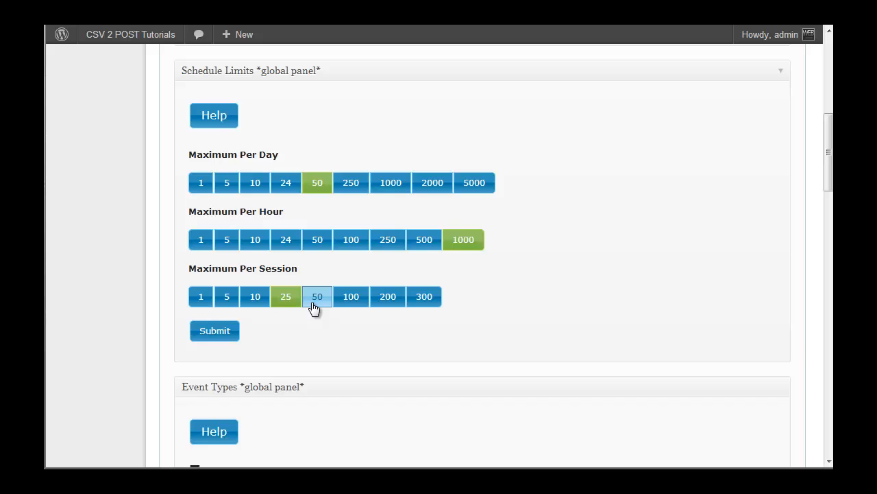
{"action": "left_click", "coordinate": [316, 296]}
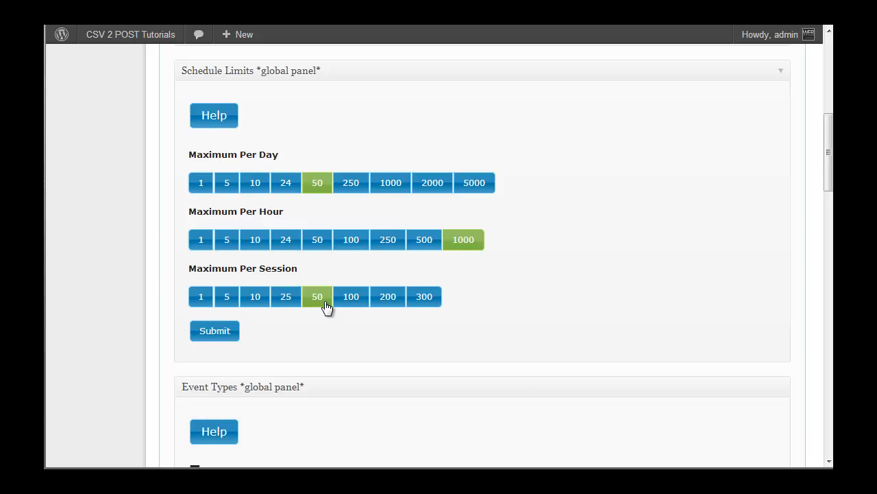
{"action": "left_click", "coordinate": [351, 296]}
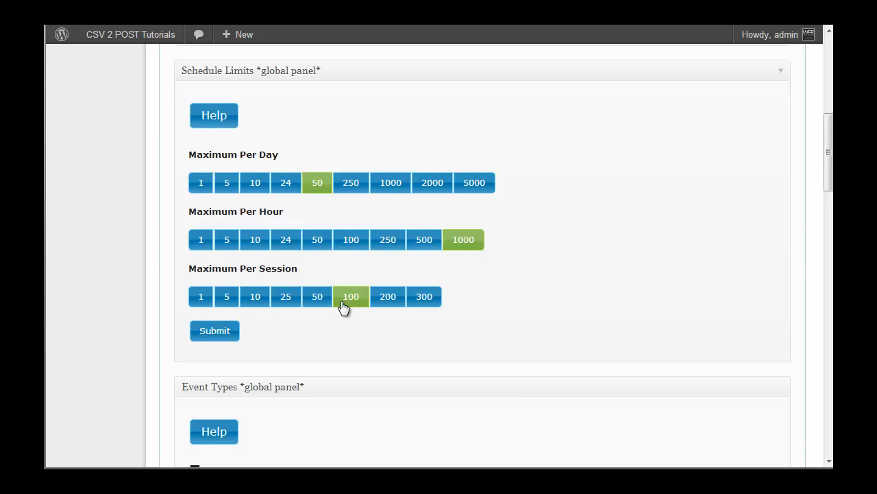
{"action": "mouse_move", "coordinate": [365, 321]}
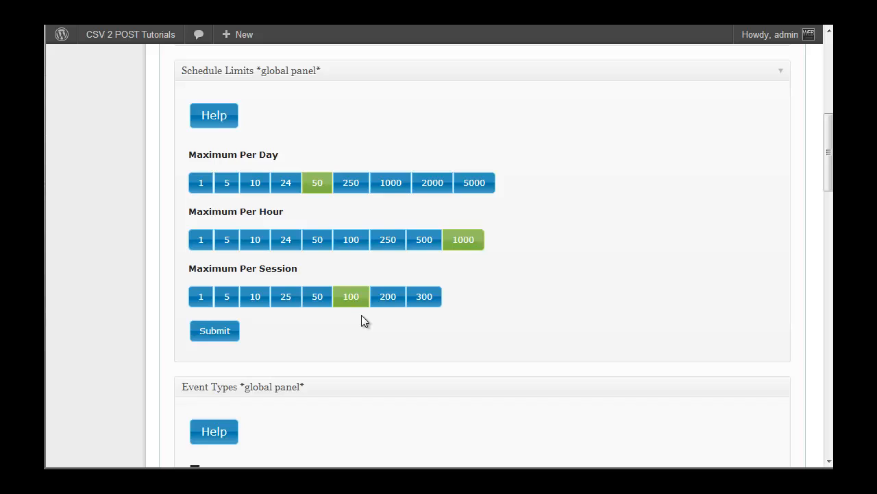
{"action": "left_click", "coordinate": [318, 296]}
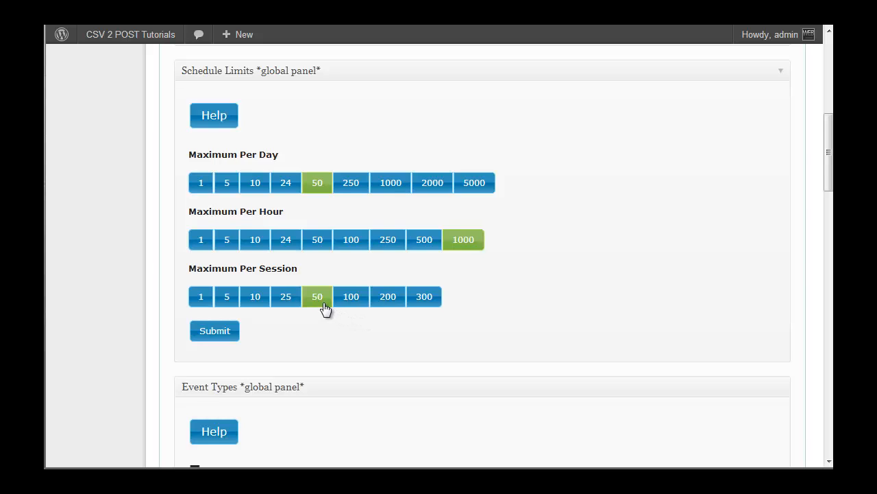
{"action": "mouse_move", "coordinate": [381, 324]}
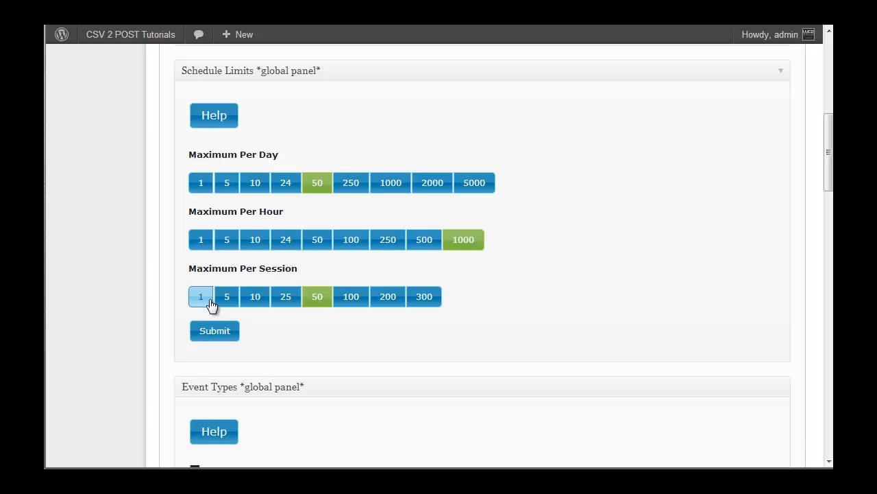
Step: Try 1 per session, then settle the per-session maximum on 10
{"action": "left_click", "coordinate": [200, 296]}
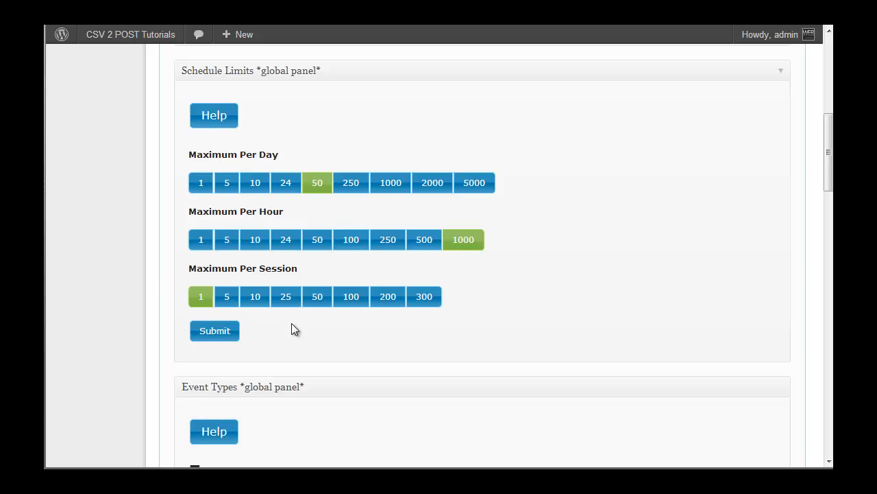
{"action": "mouse_move", "coordinate": [280, 328]}
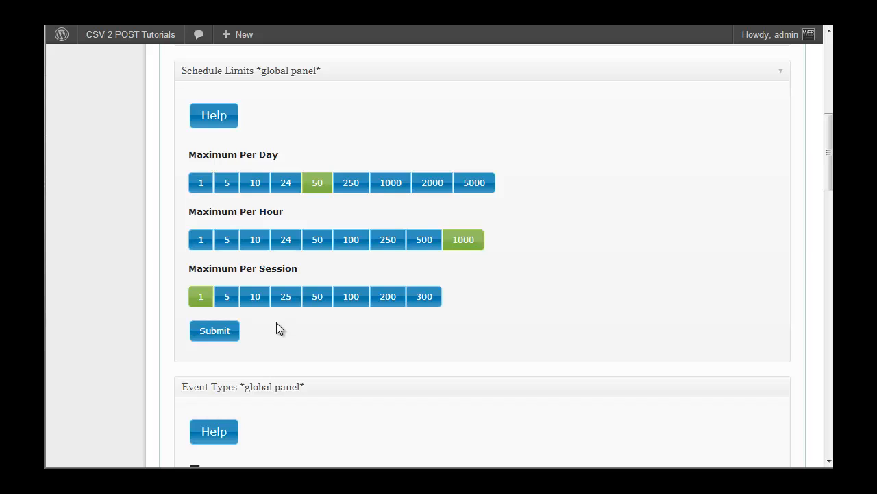
{"action": "mouse_move", "coordinate": [267, 323]}
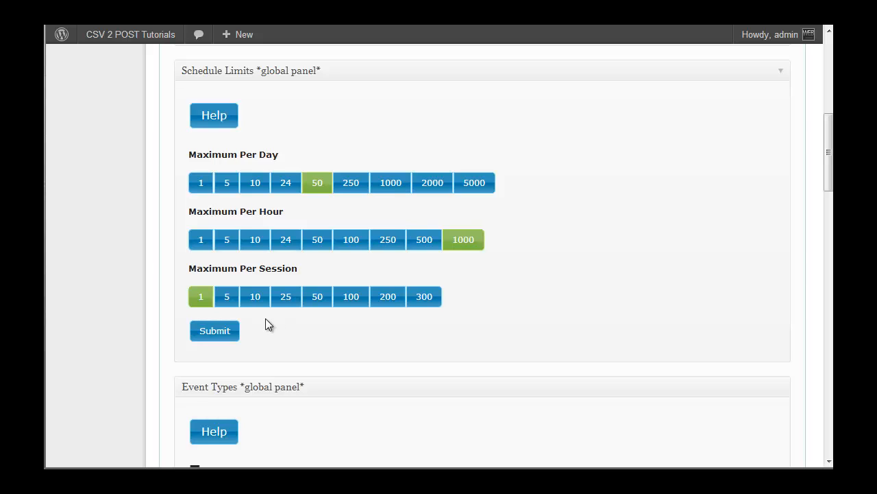
{"action": "mouse_move", "coordinate": [332, 334]}
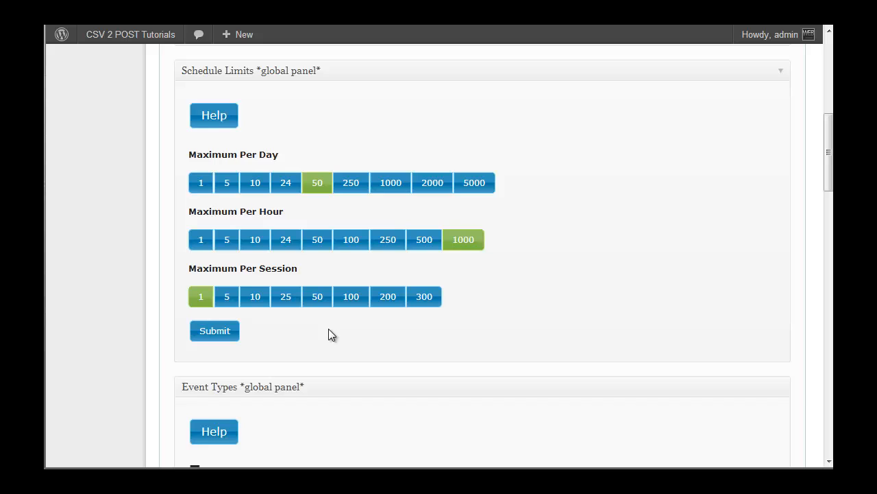
{"action": "left_click", "coordinate": [255, 296]}
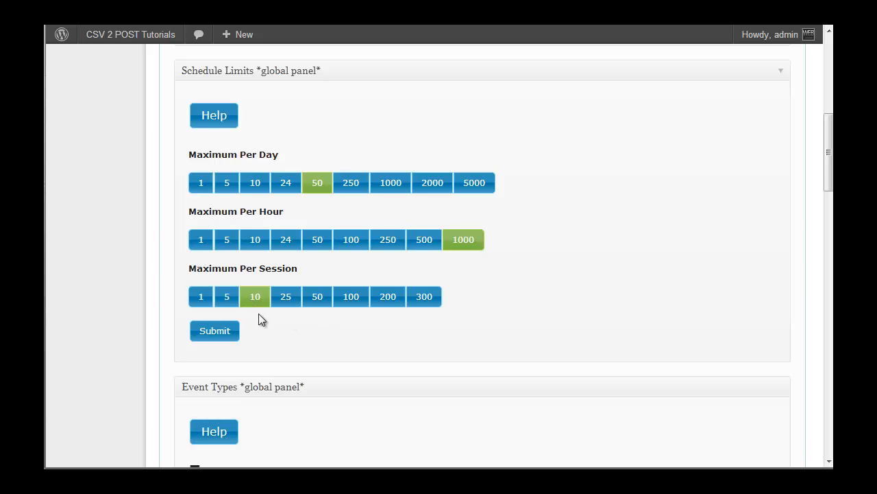
{"action": "mouse_move", "coordinate": [269, 326]}
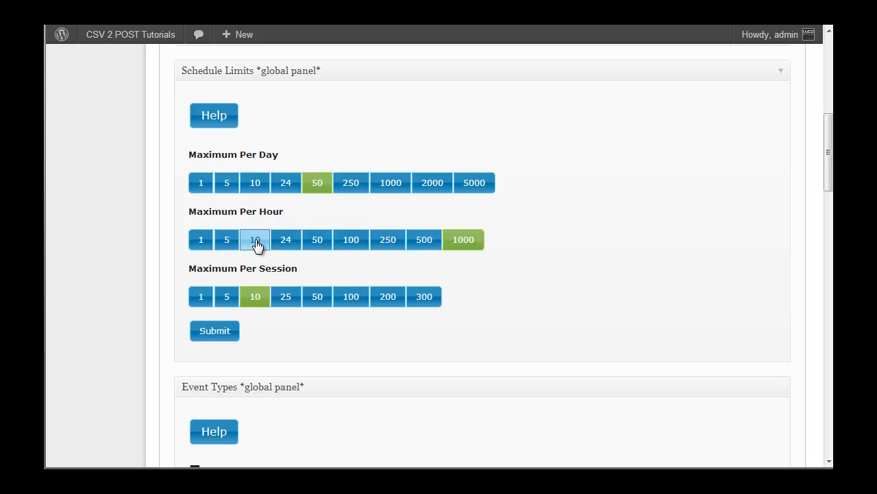
Step: Try per-hour 10 and per-session 1, 50, 300, ending at 10 per session and 1000 per hour
{"action": "left_click", "coordinate": [255, 239]}
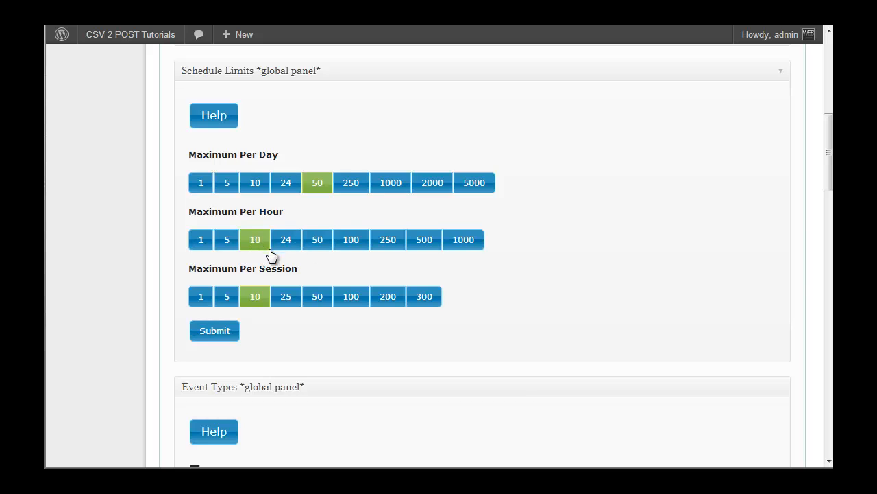
{"action": "mouse_move", "coordinate": [275, 267]}
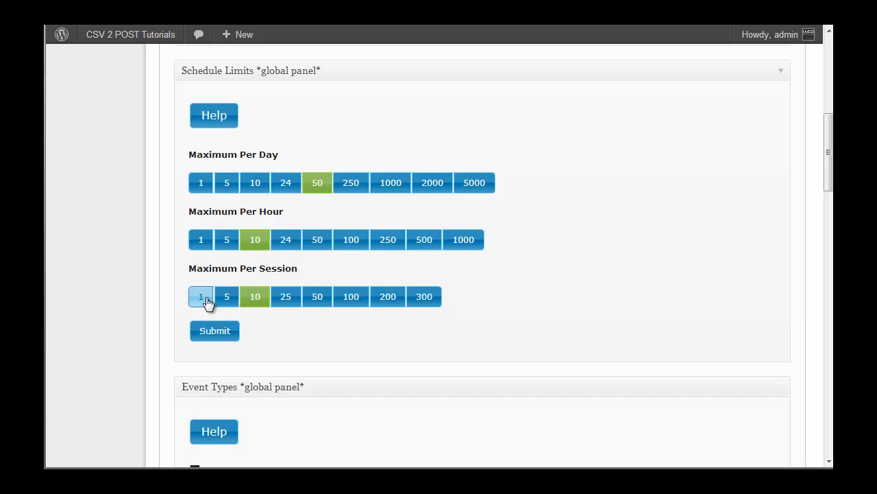
{"action": "left_click", "coordinate": [200, 296]}
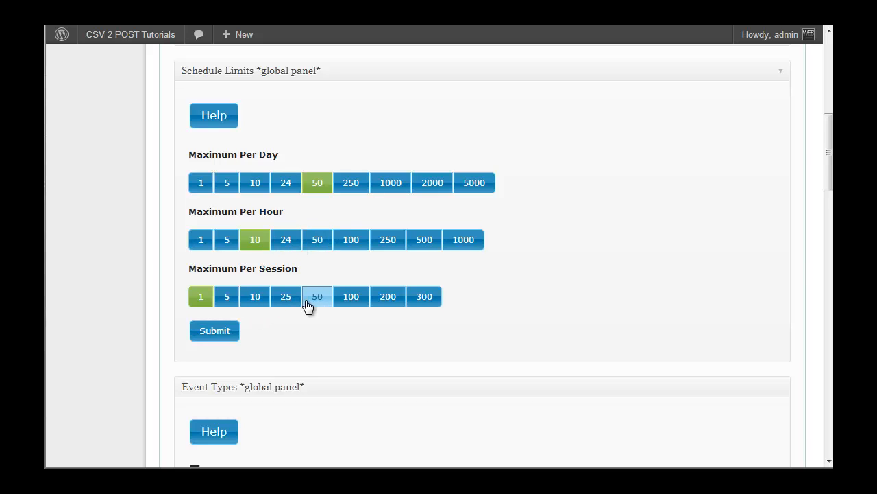
{"action": "left_click", "coordinate": [317, 296]}
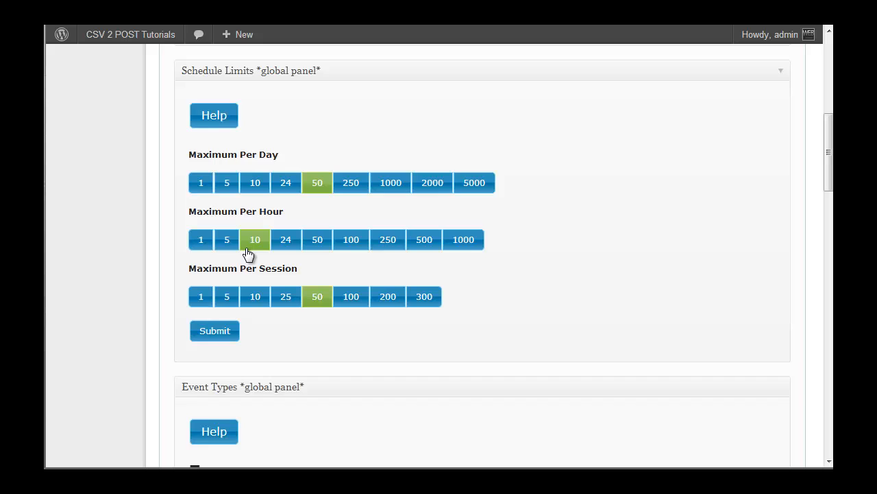
{"action": "mouse_move", "coordinate": [362, 310]}
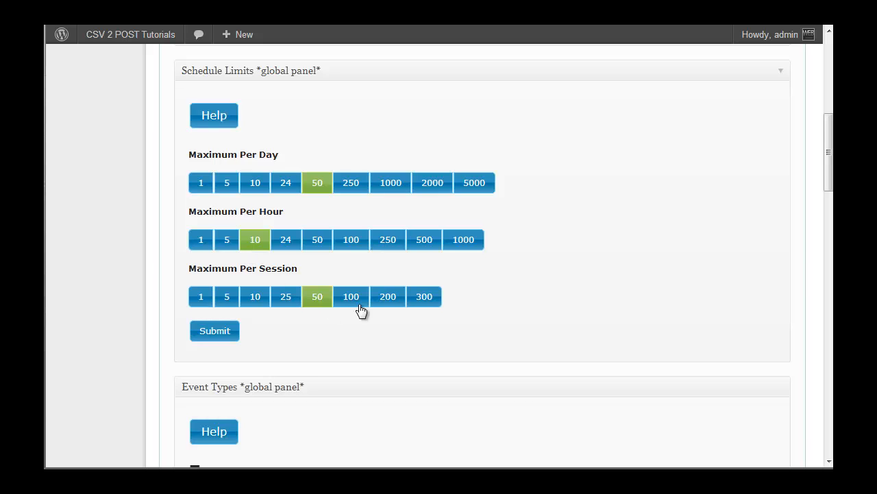
{"action": "left_click", "coordinate": [423, 296]}
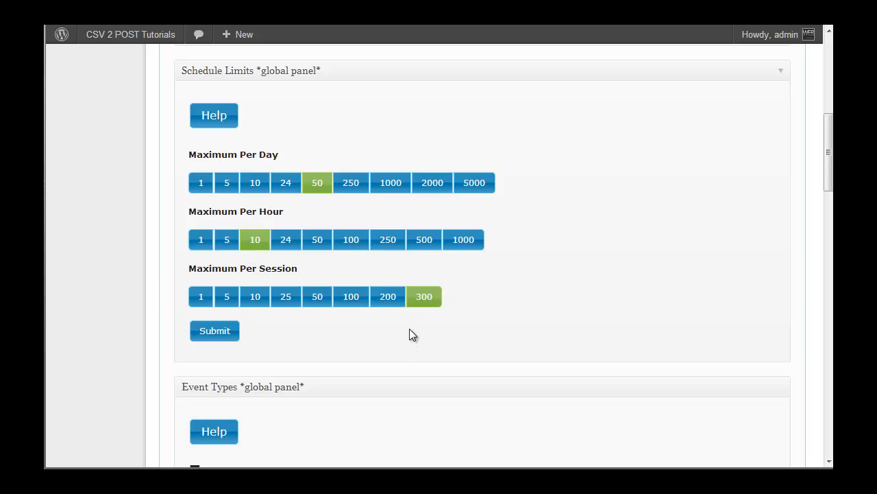
{"action": "mouse_move", "coordinate": [447, 351]}
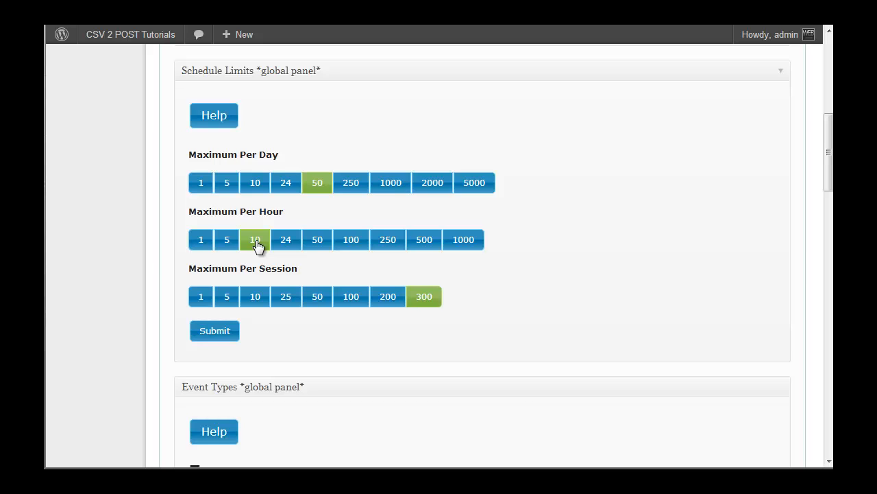
{"action": "mouse_move", "coordinate": [259, 246]}
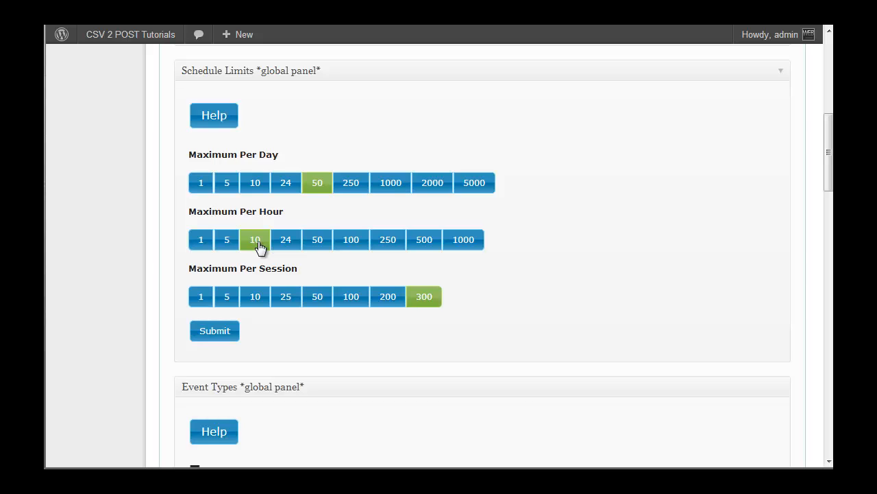
{"action": "mouse_move", "coordinate": [247, 263]}
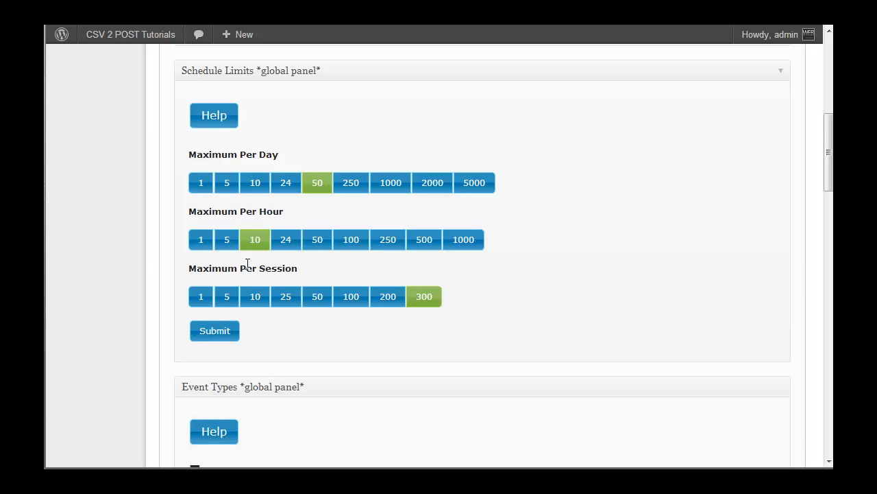
{"action": "left_click", "coordinate": [255, 296]}
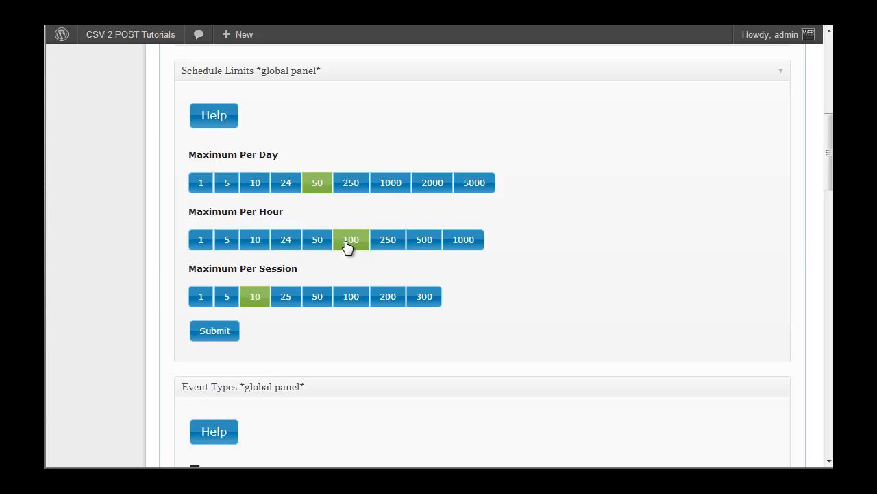
{"action": "mouse_move", "coordinate": [351, 239]}
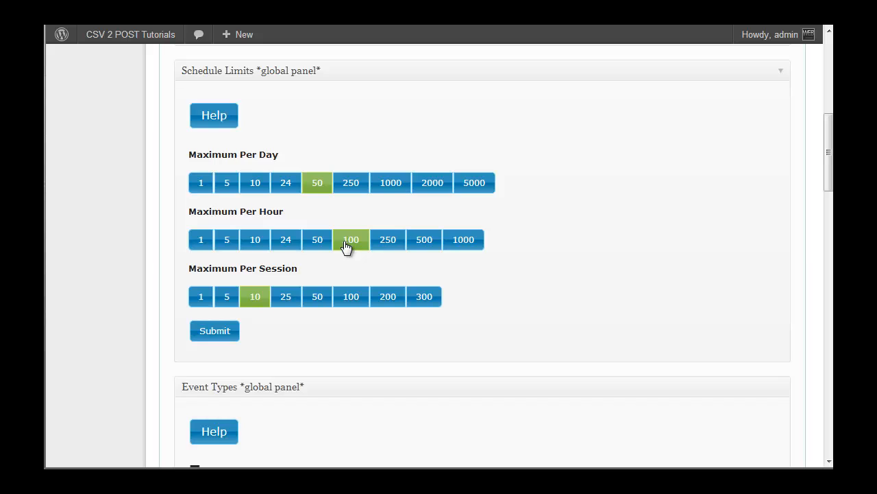
{"action": "mouse_move", "coordinate": [287, 177]}
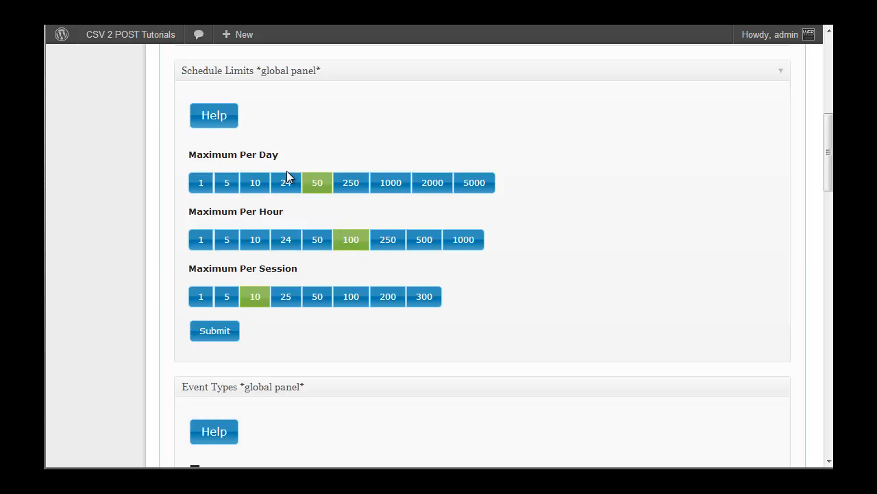
{"action": "mouse_move", "coordinate": [289, 218]}
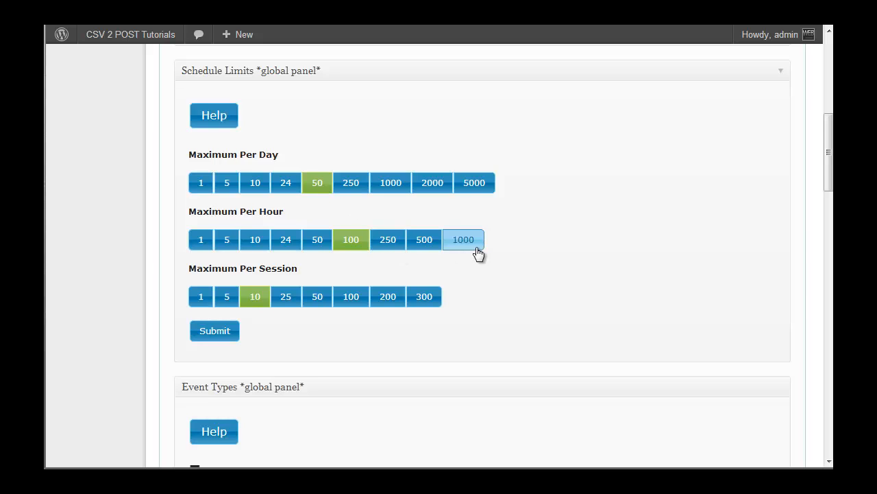
{"action": "left_click", "coordinate": [463, 238]}
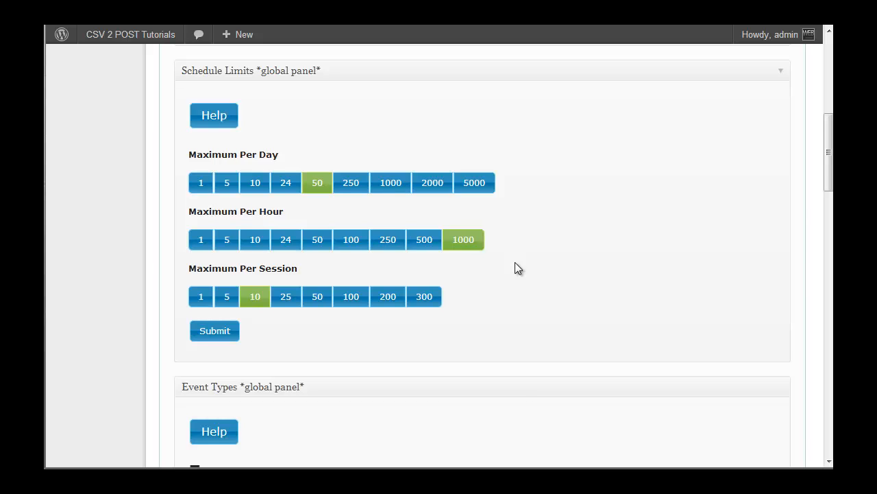
{"action": "mouse_move", "coordinate": [425, 297]}
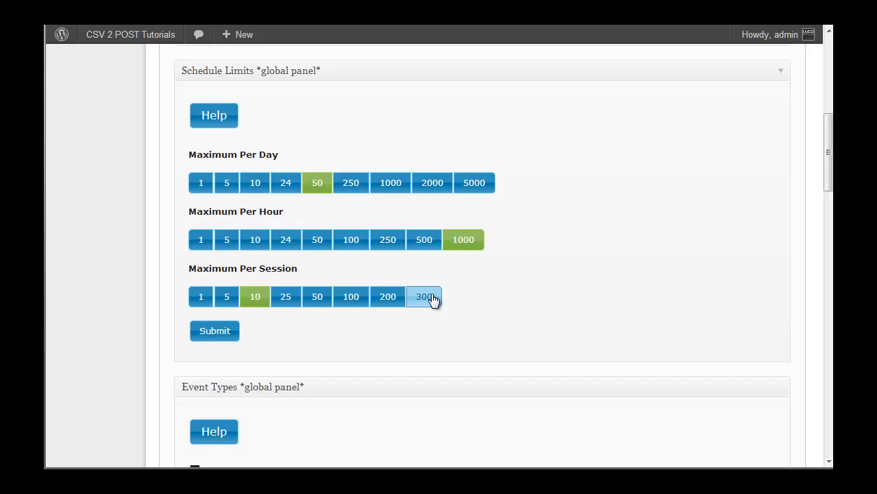
Step: Raise the per-session maximum to 300 and set the per-hour maximum to 100
{"action": "left_click", "coordinate": [423, 296]}
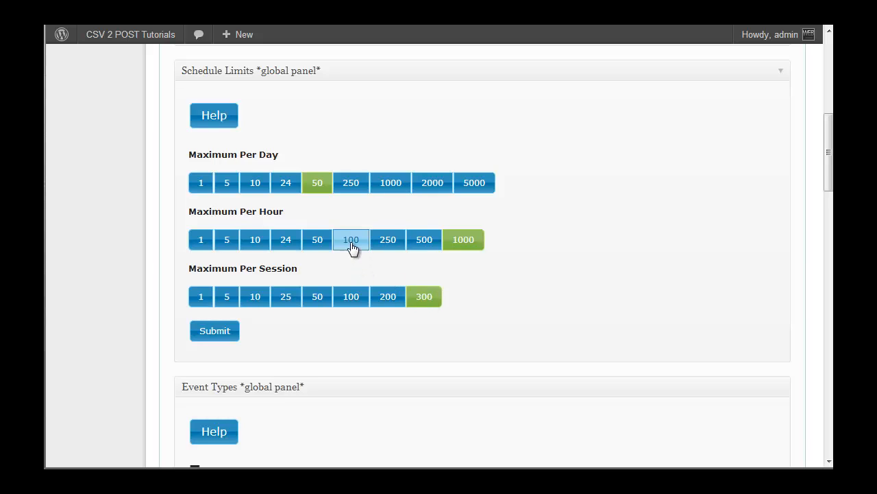
{"action": "left_click", "coordinate": [285, 183]}
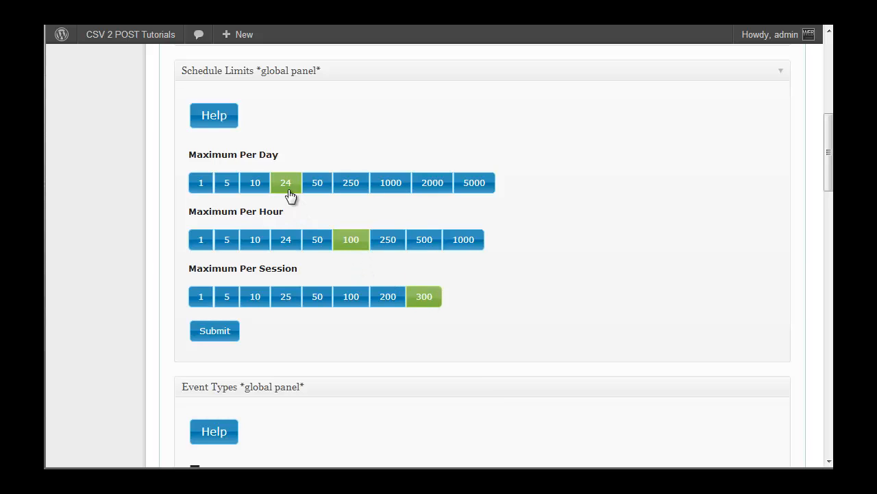
{"action": "mouse_move", "coordinate": [578, 233]}
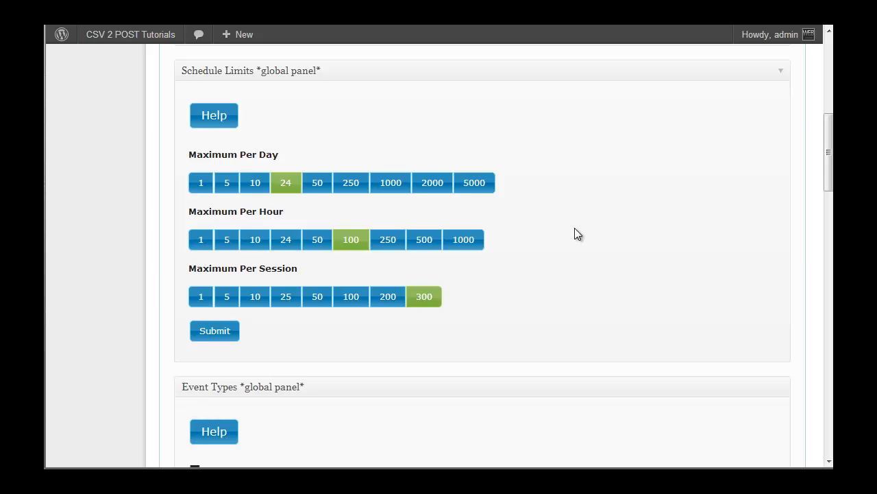
{"action": "mouse_move", "coordinate": [232, 284]}
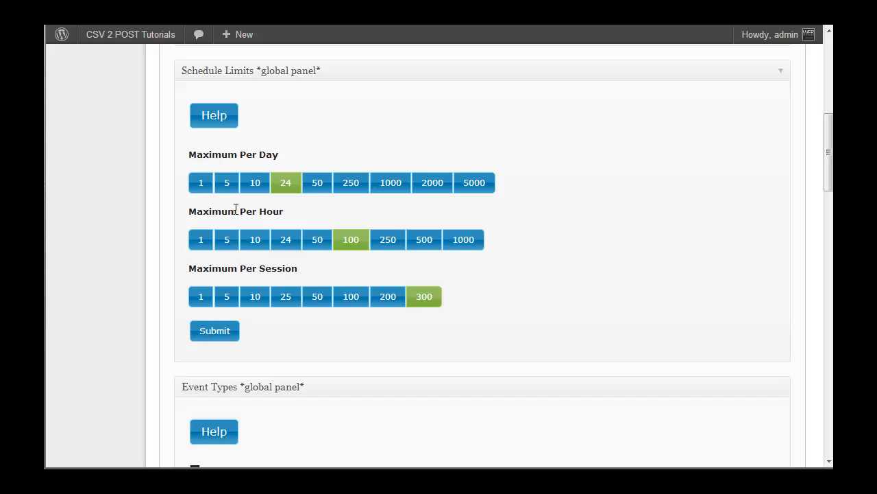
{"action": "mouse_move", "coordinate": [257, 232]}
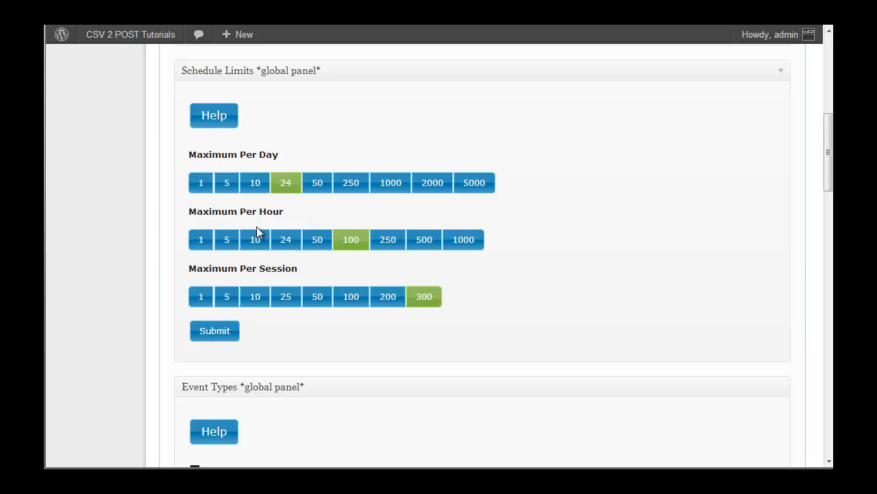
{"action": "mouse_move", "coordinate": [276, 210]}
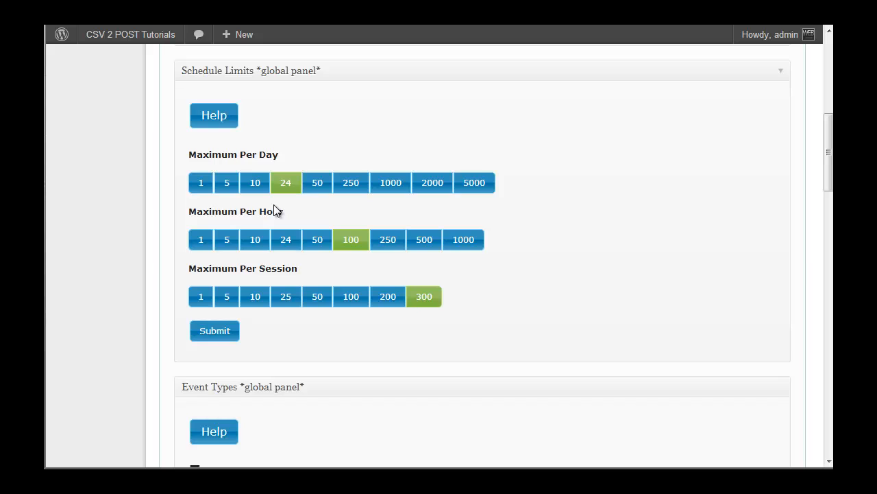
{"action": "mouse_move", "coordinate": [286, 213]}
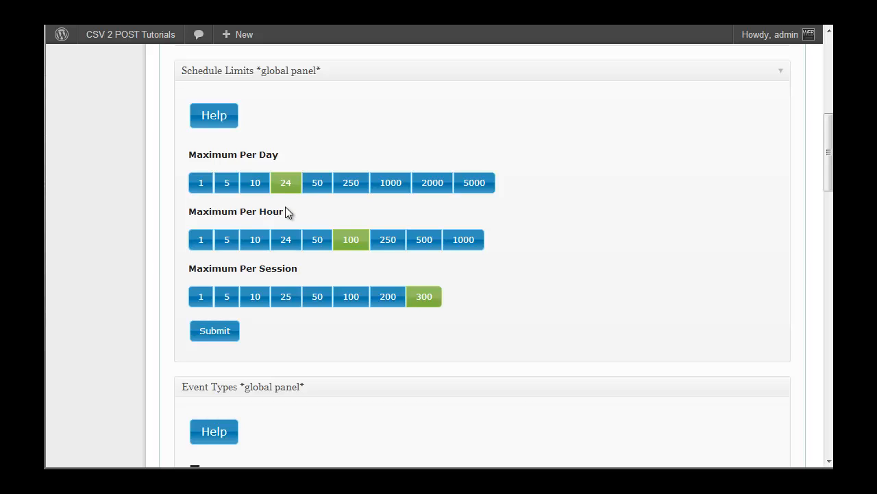
{"action": "mouse_move", "coordinate": [376, 211]}
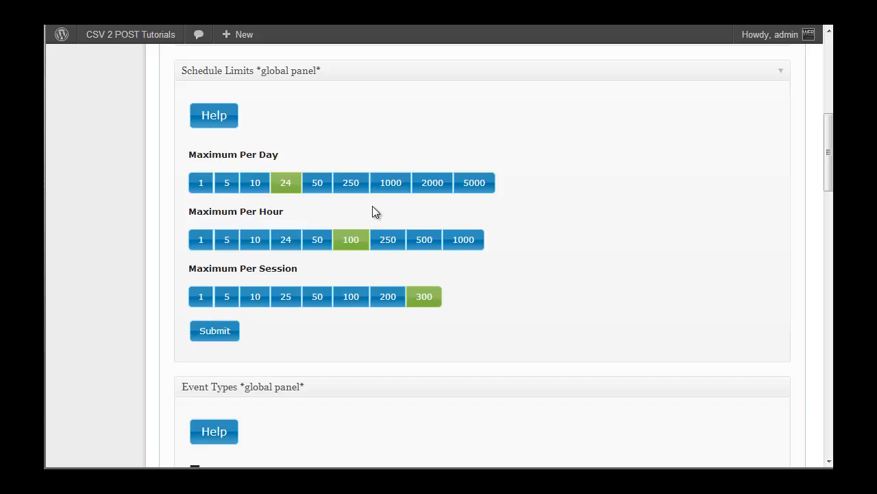
Step: Try 1000 per day and 250 per hour, then raise the per-day maximum to 5000
{"action": "left_click", "coordinate": [390, 183]}
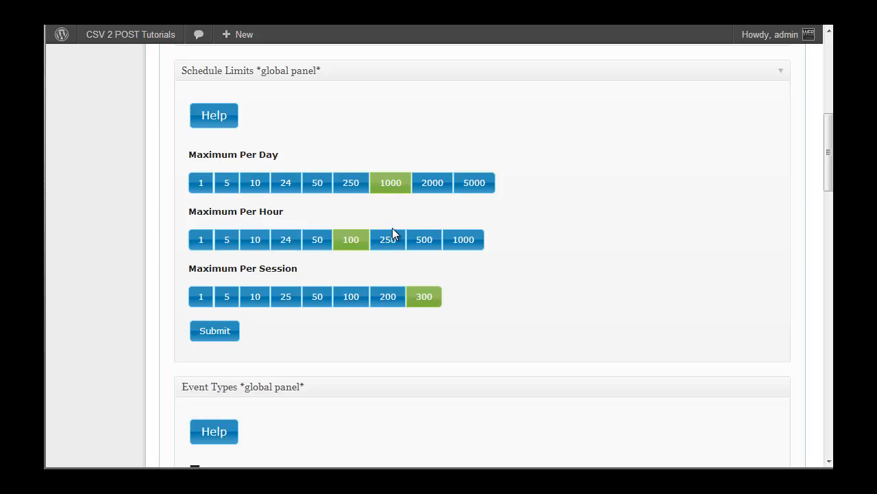
{"action": "left_click", "coordinate": [387, 238]}
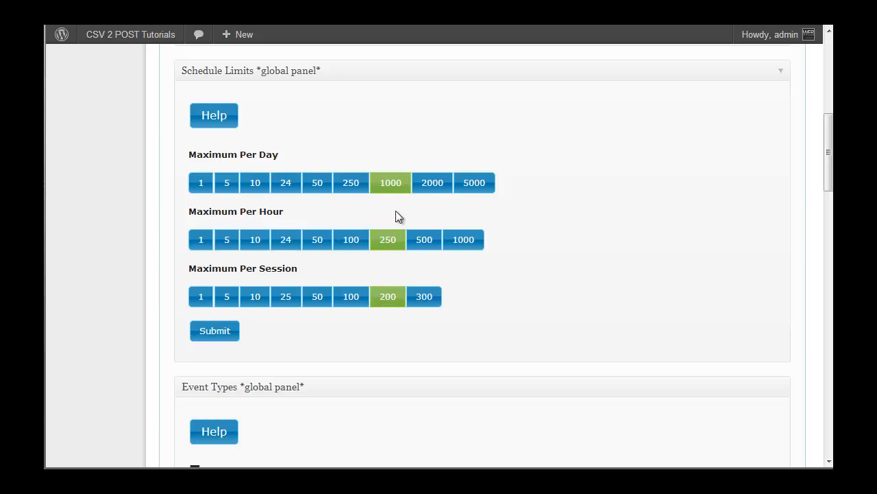
{"action": "mouse_move", "coordinate": [506, 293]}
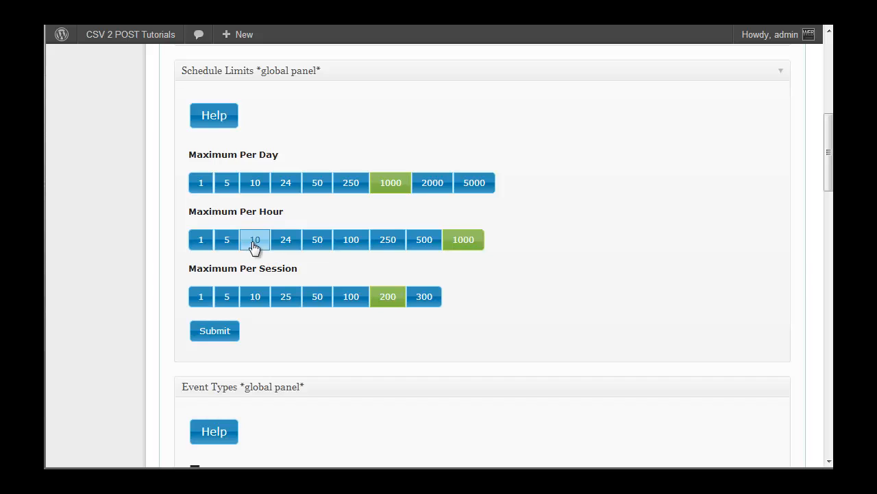
{"action": "mouse_move", "coordinate": [418, 280]}
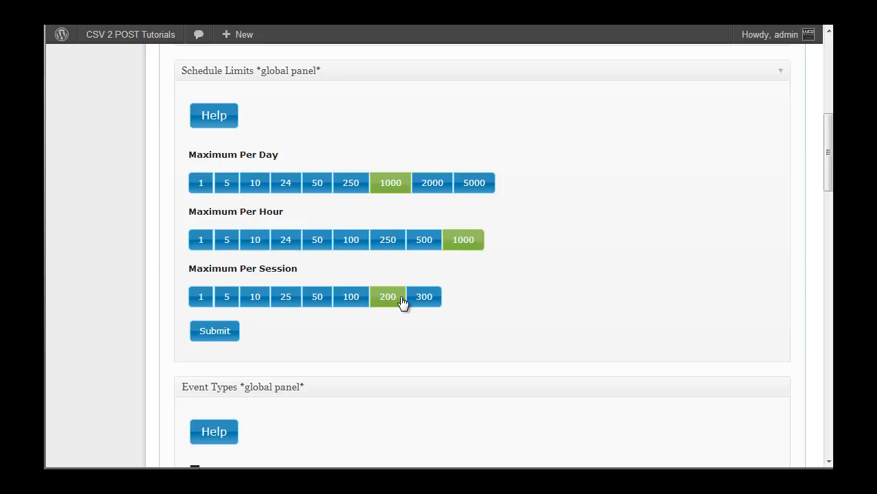
{"action": "mouse_move", "coordinate": [389, 198]}
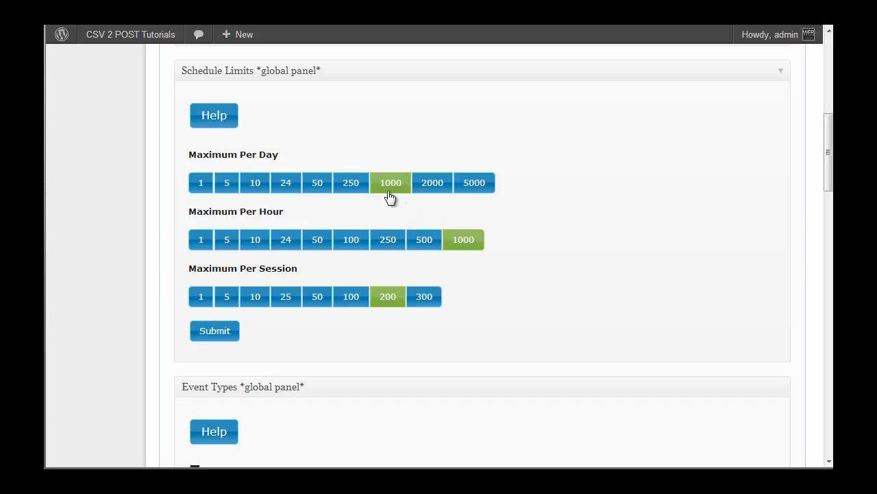
{"action": "left_click", "coordinate": [474, 183]}
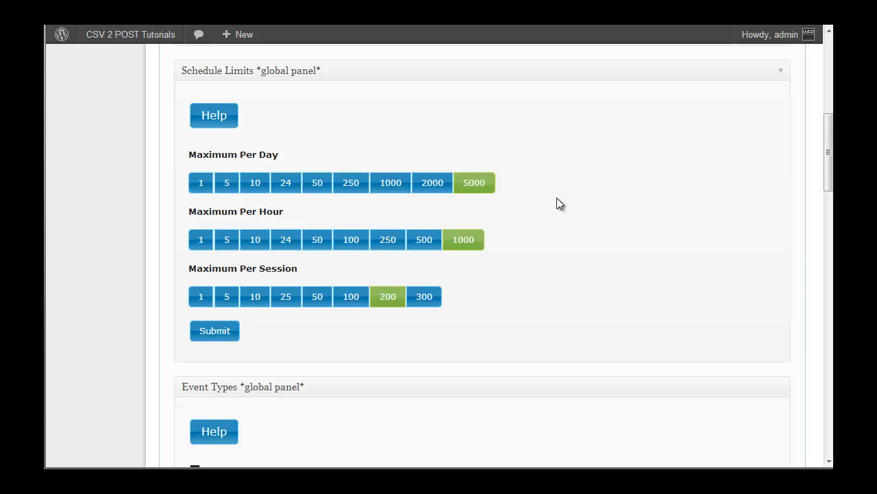
{"action": "mouse_move", "coordinate": [499, 215]}
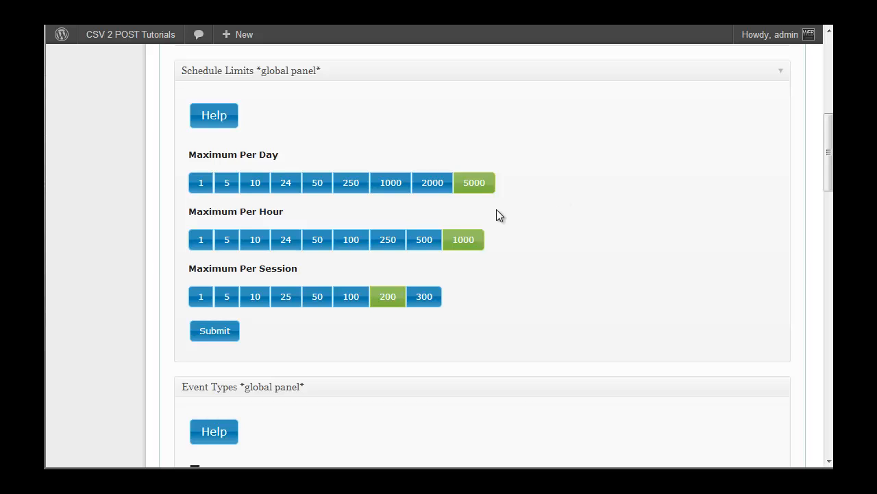